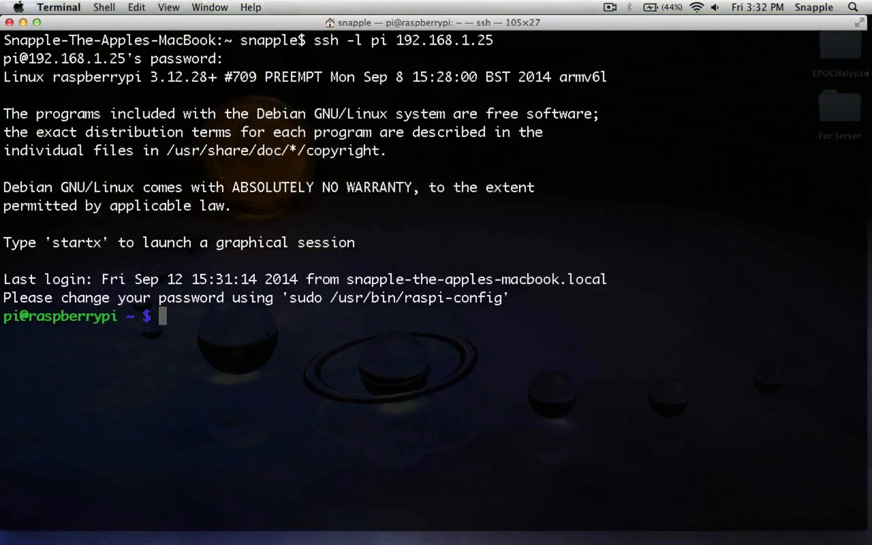
- Compare the interpreter paths from 'which python' and 'sudo which python'
{"action": "type", "text": "which python"}
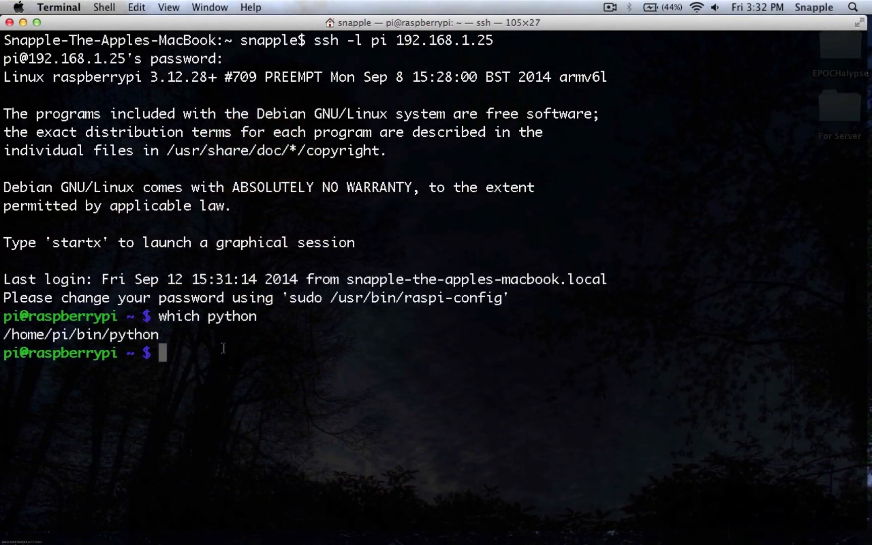
{"action": "type", "text": "sudo wh"}
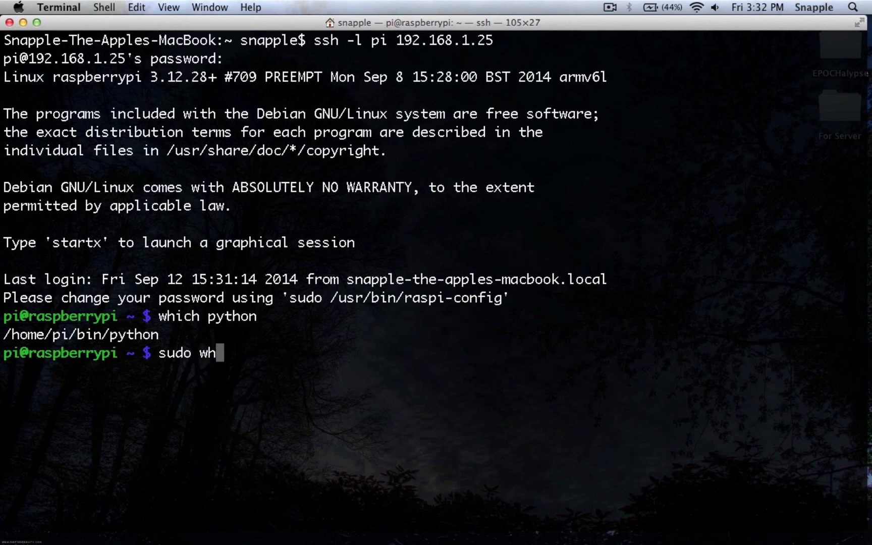
{"action": "type", "text": "ich python"}
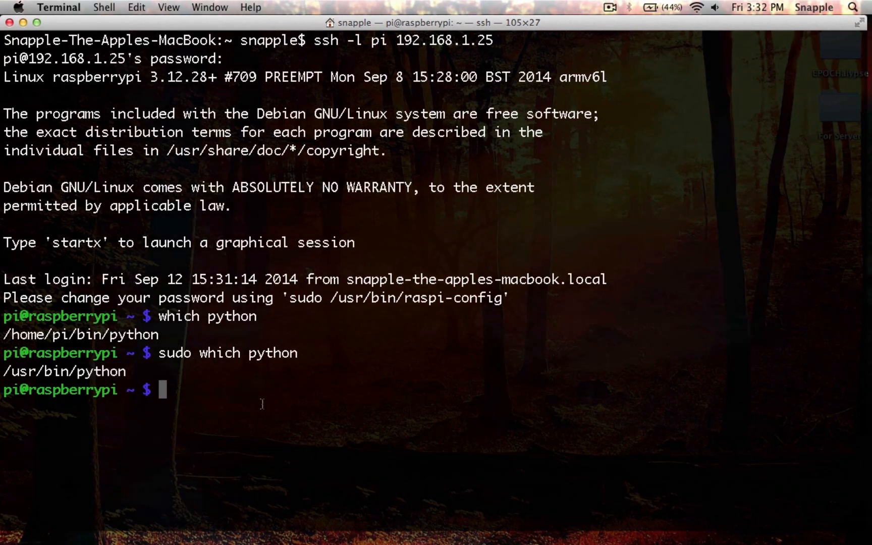
- Try importing RPi.GPIO in plain python, then start sudo python to retry
{"action": "type", "text": "python"}
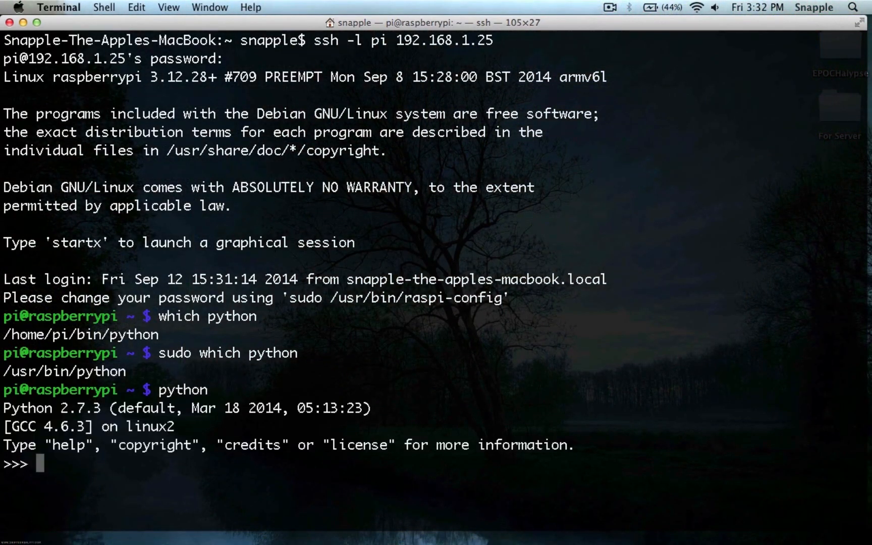
{"action": "type", "text": "import RPi.GPIO"}
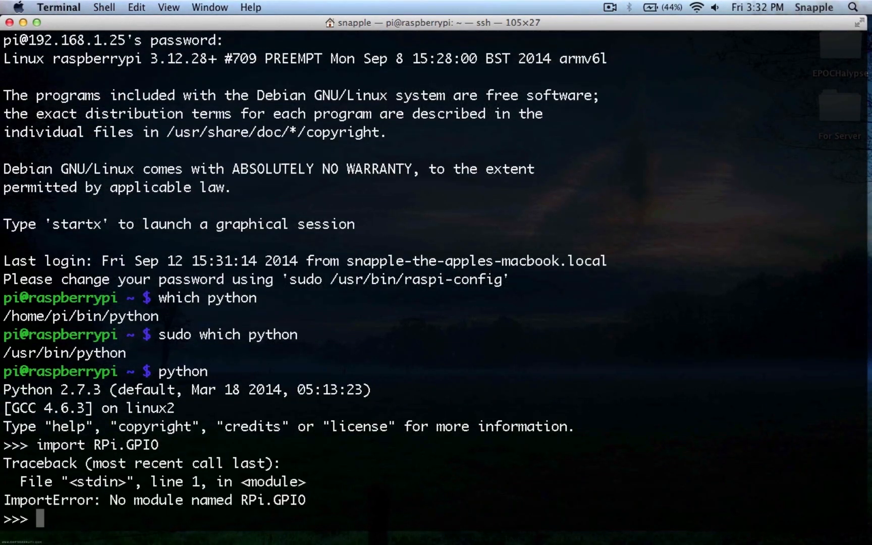
{"action": "type", "text": "sudo python"}
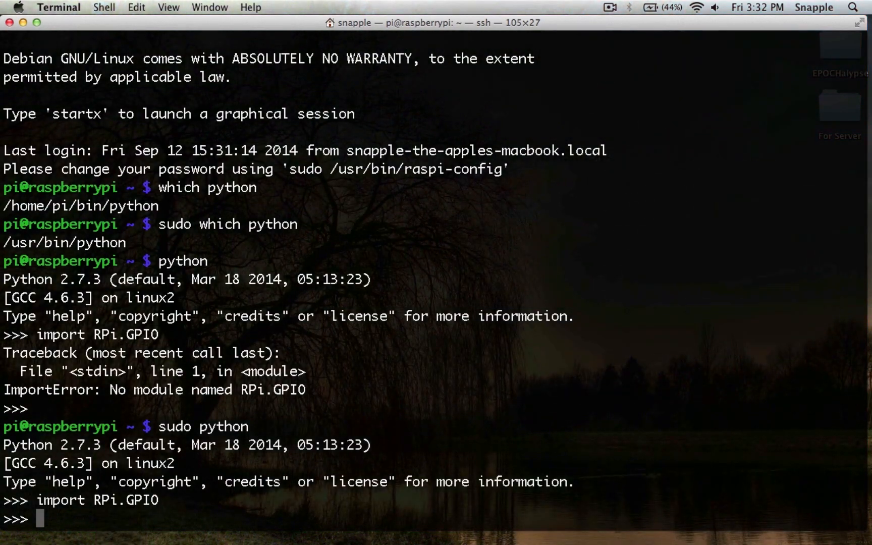
- Exit root Python, run sudo pip install RPi.GPIO (already installed), and list the home folder
{"action": "key", "text": "ctrl+d"}
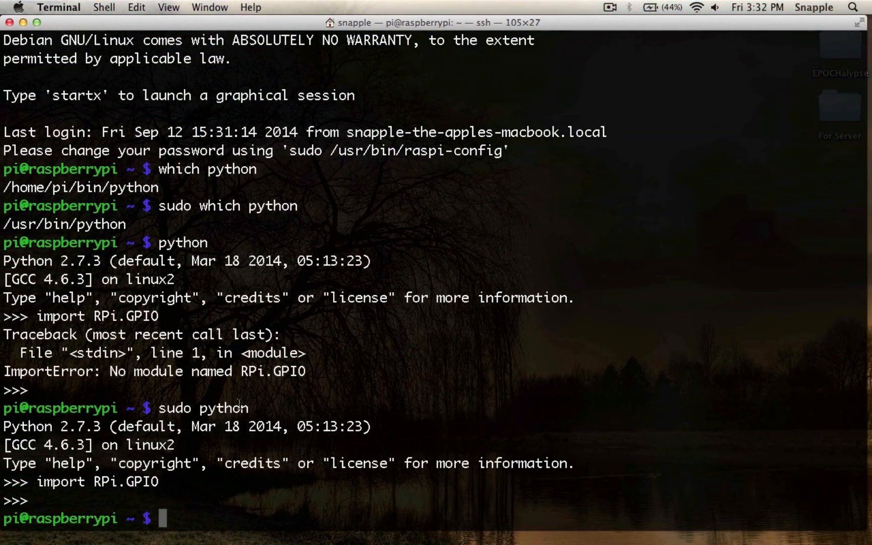
{"action": "type", "text": "sudo apt-get inst"}
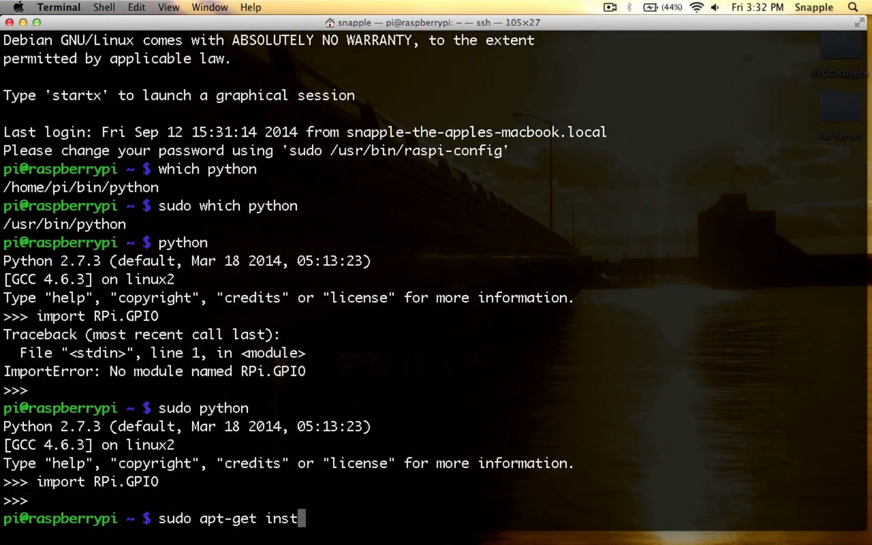
{"action": "key", "text": "BackSpace"}
{"action": "type", "text": "sudo op"}
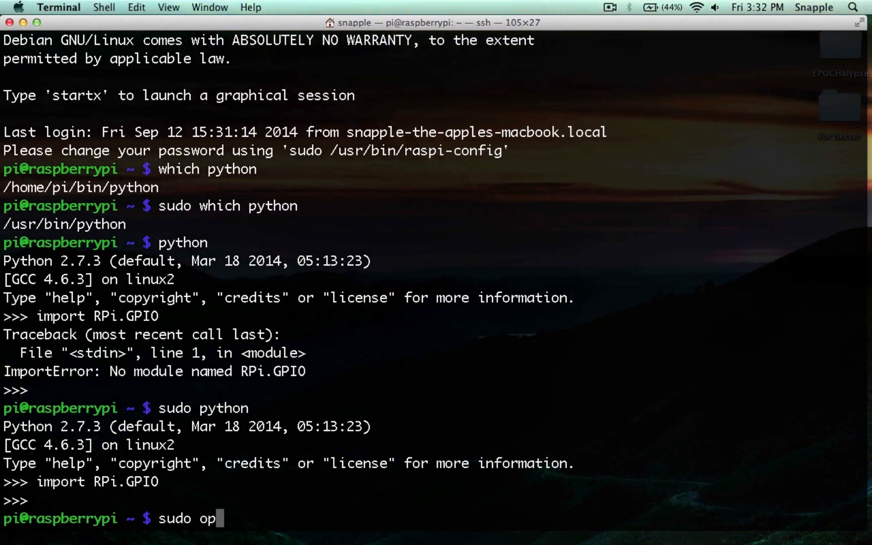
{"action": "type", "text": "ip install"}
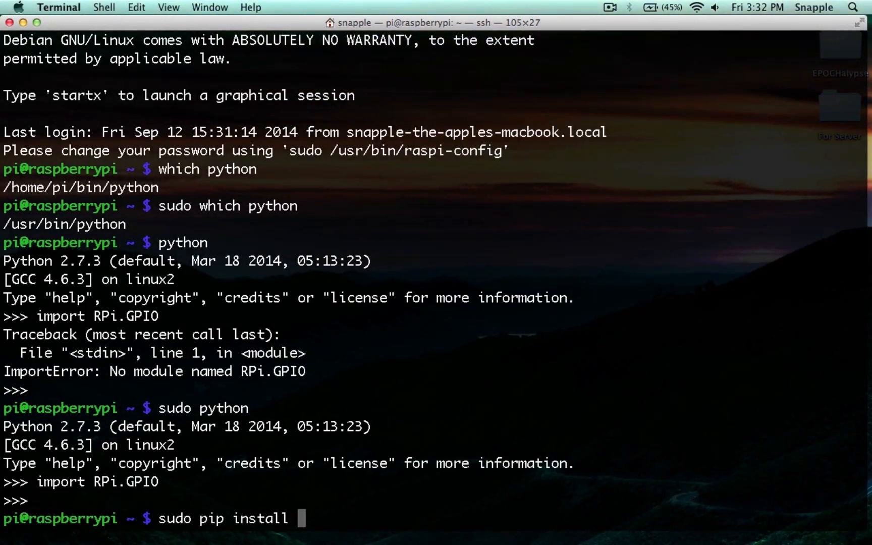
{"action": "type", "text": "RPi.GPIO"}
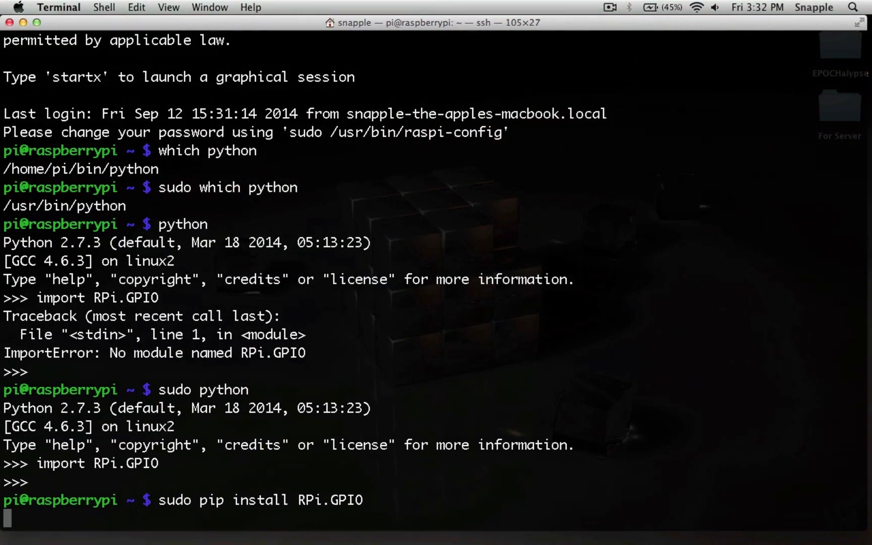
{"action": "key", "text": "Return"}
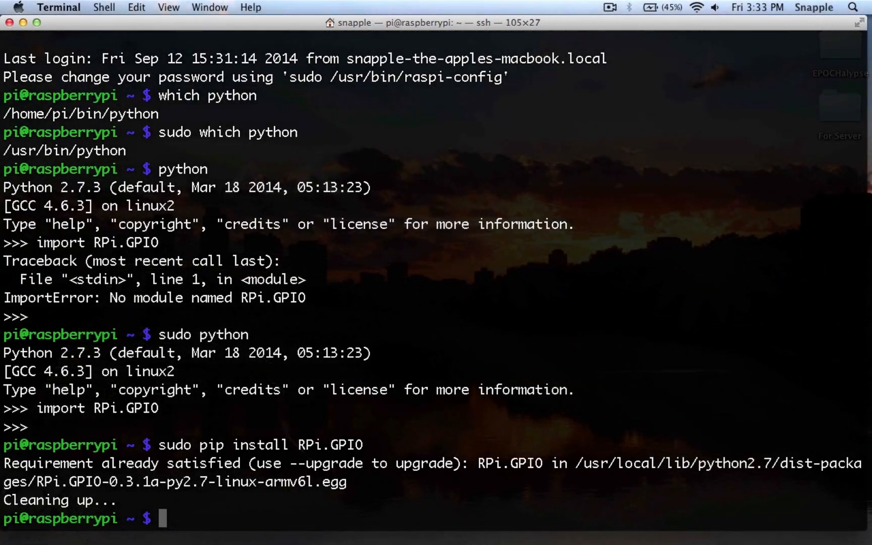
{"action": "type", "text": "ls"}
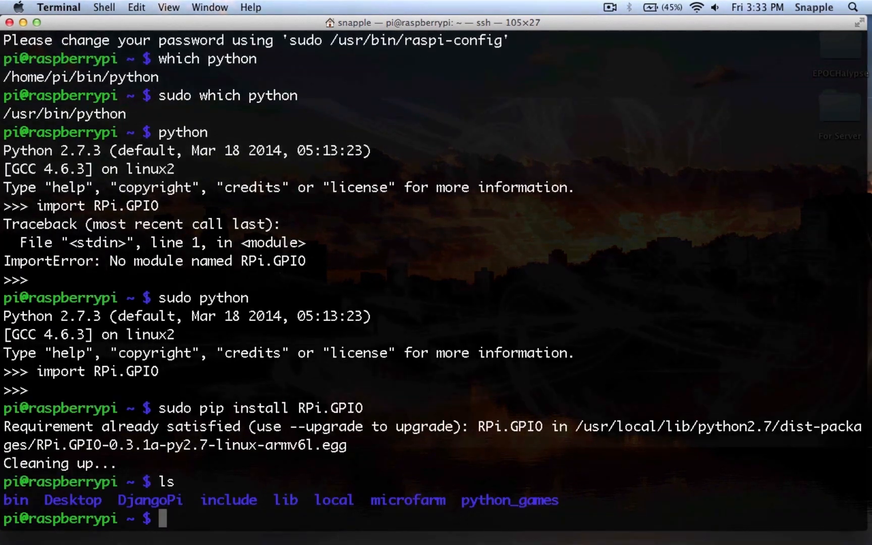
- Open lightsensor.py in vim and enter insert mode
{"action": "type", "text": "vim light"}
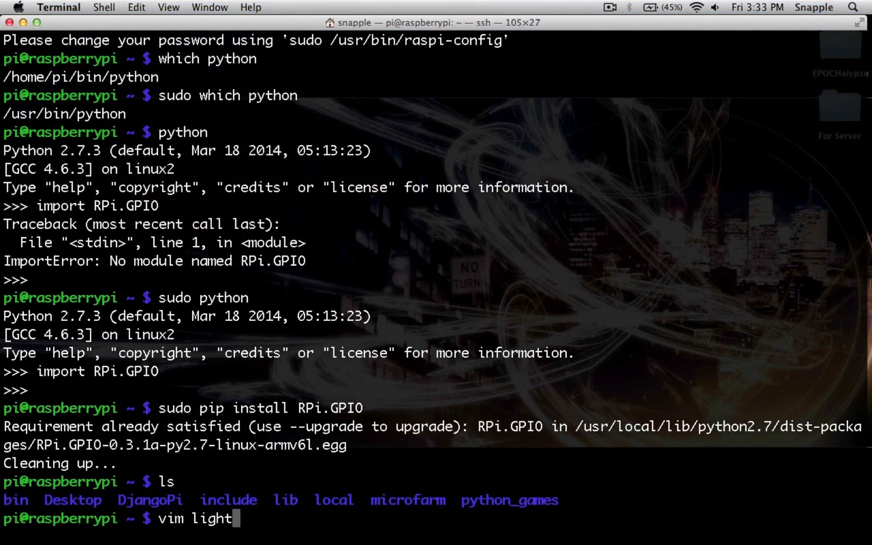
{"action": "type", "text": "sensor.py"}
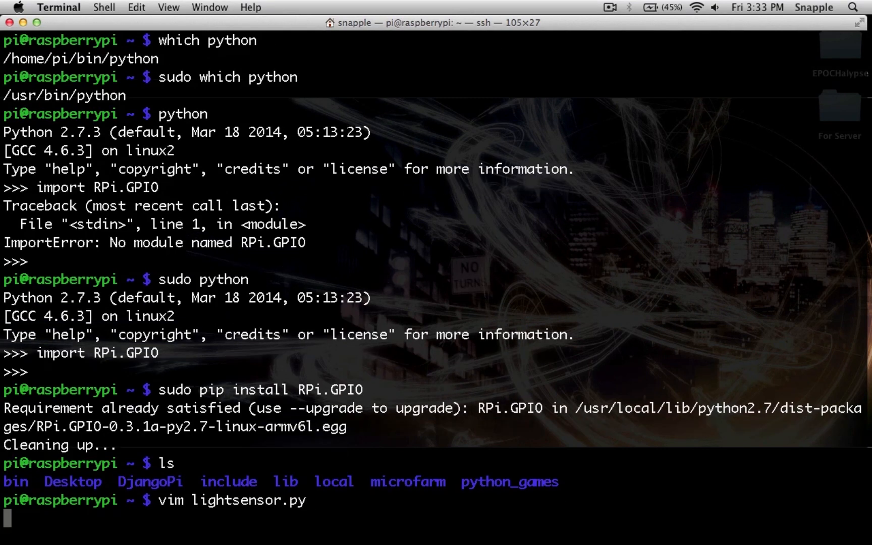
{"action": "key", "text": "i"}
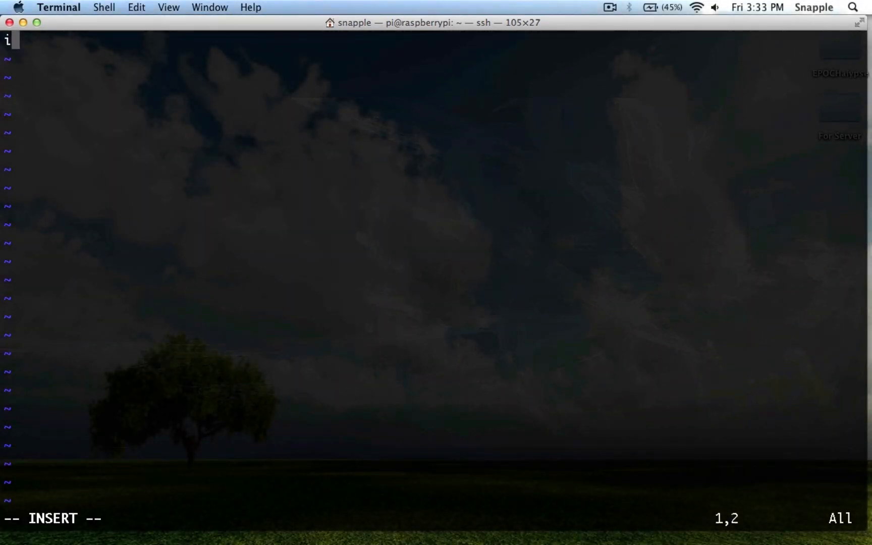
- Write 'import RPi.GPIO as GPIO, time' and 'GPIO.setmode(GPIO.BOARD)', then start a new line
{"action": "type", "text": "mport RPi.GP"}
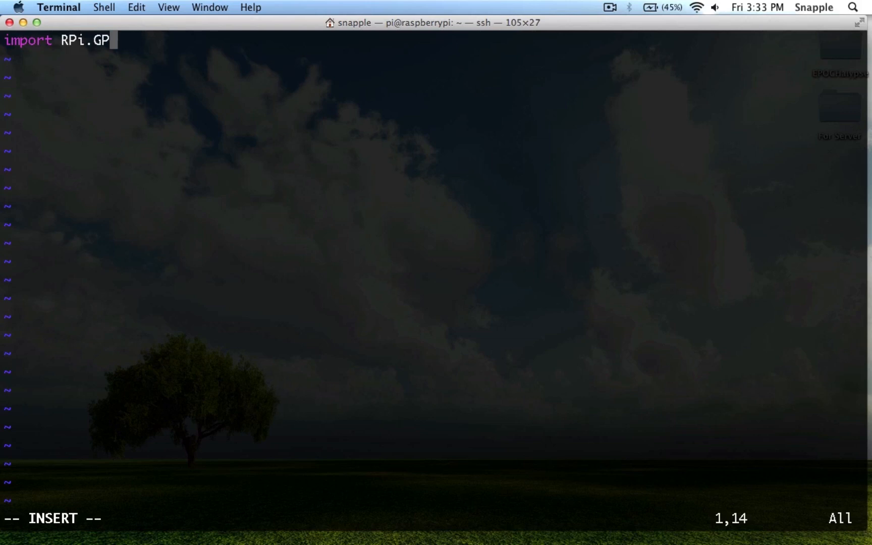
{"action": "type", "text": "IO as GPIO"}
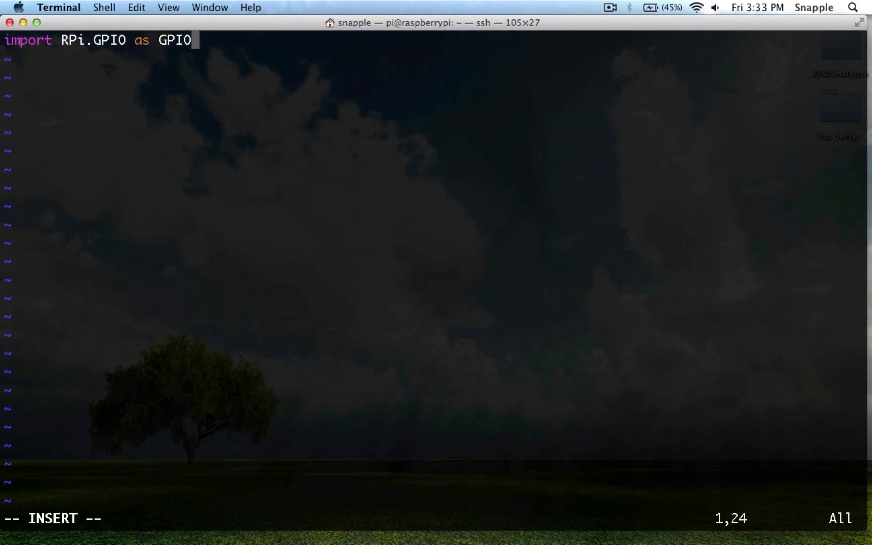
{"action": "type", "text": ", time"}
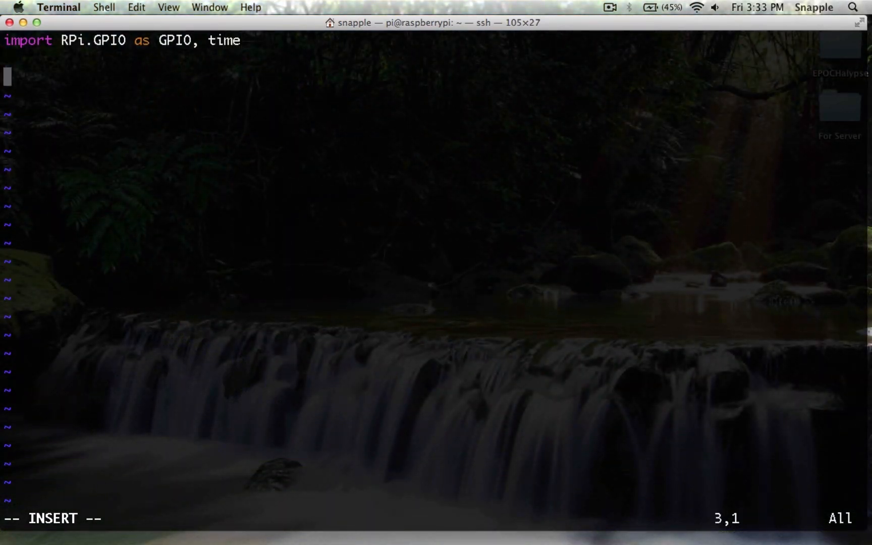
{"action": "type", "text": "GPIO.setmod"}
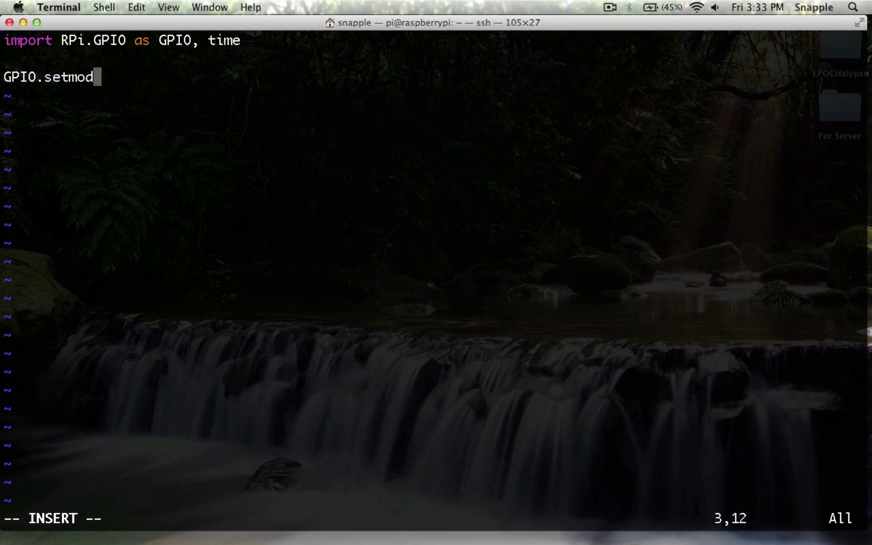
{"action": "type", "text": "e(GPIO."}
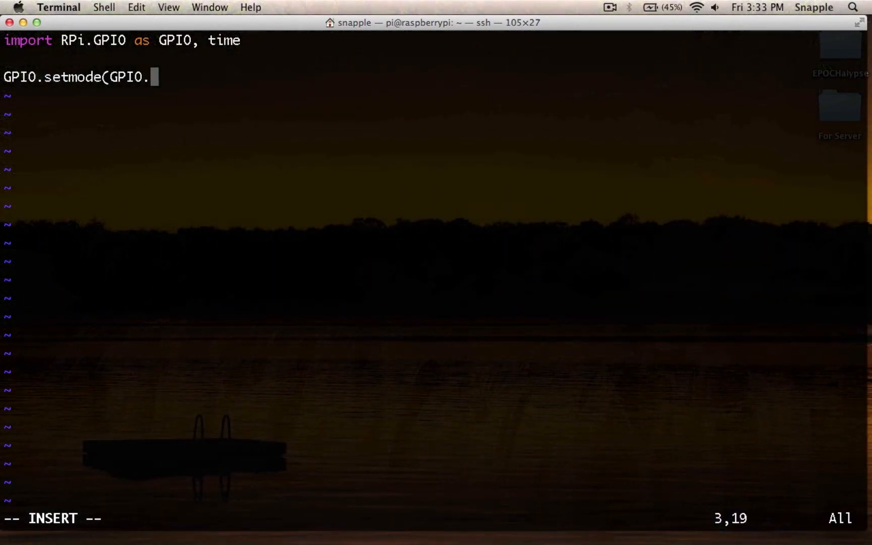
{"action": "type", "text": "BOARD)"}
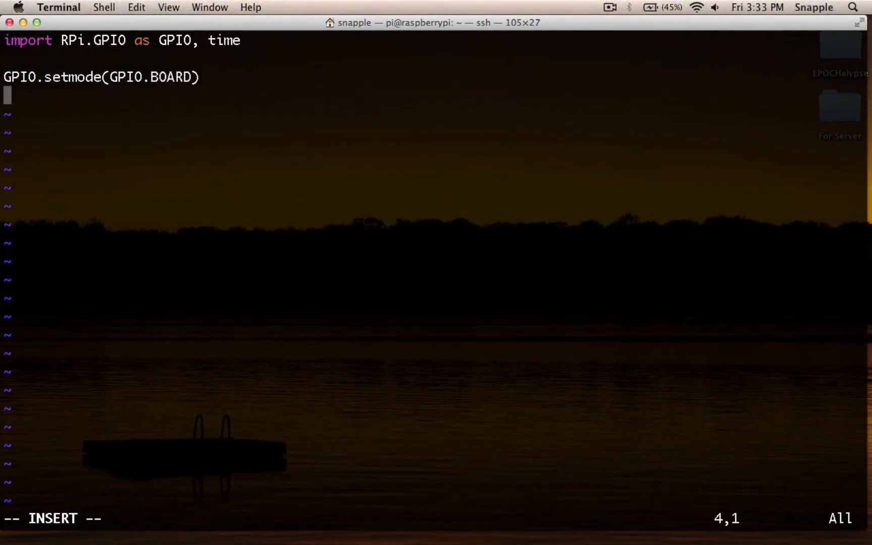
{"action": "key", "text": "Return"}
{"action": "type", "text": "def RC"}
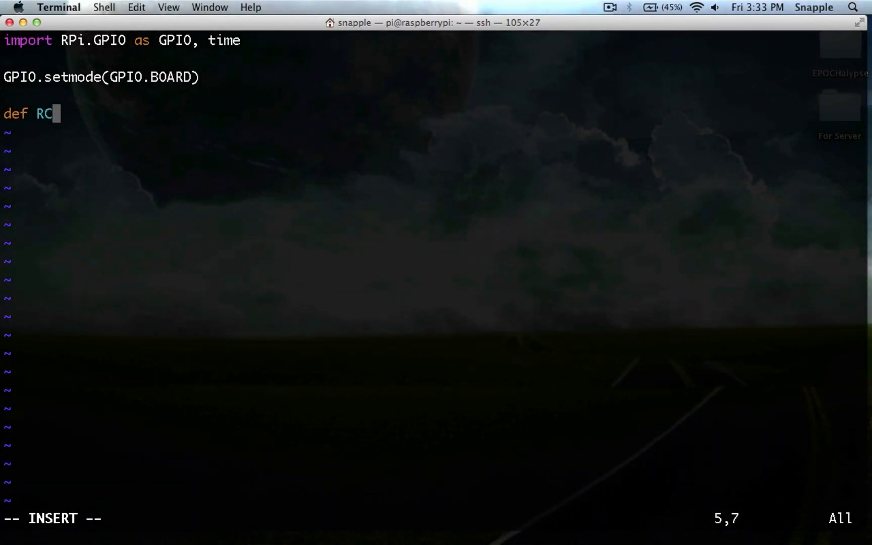
- Define RCtime(RCpin): with 'reading = 0' as its first line
{"action": "type", "text": "time("}
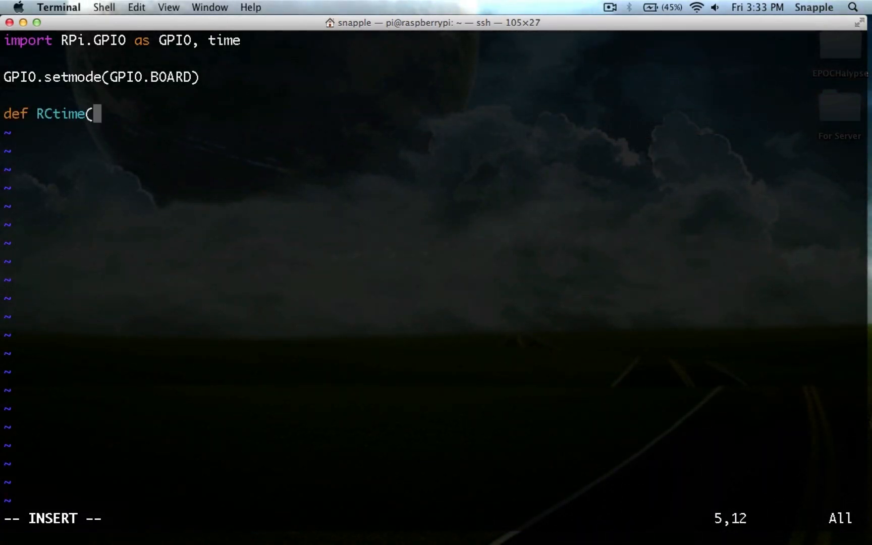
{"action": "type", "text": "RCpin"}
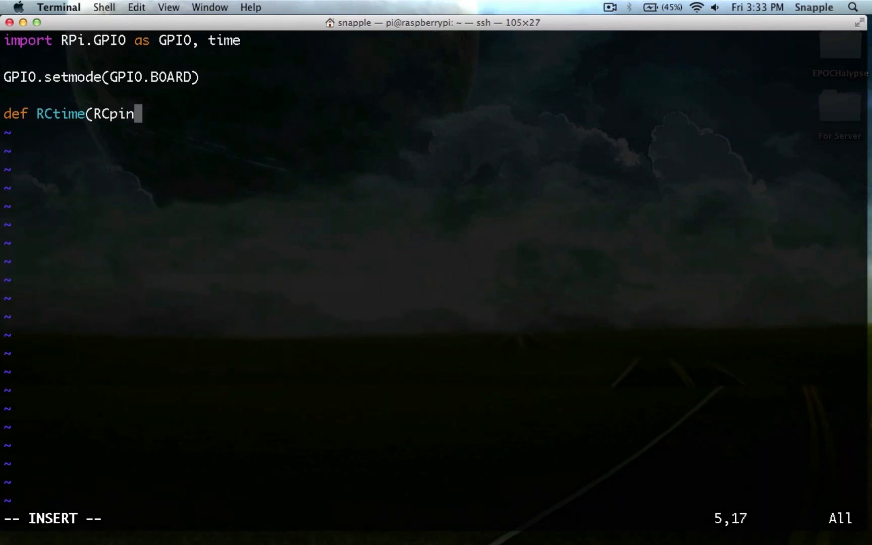
{"action": "type", "text": "):"}
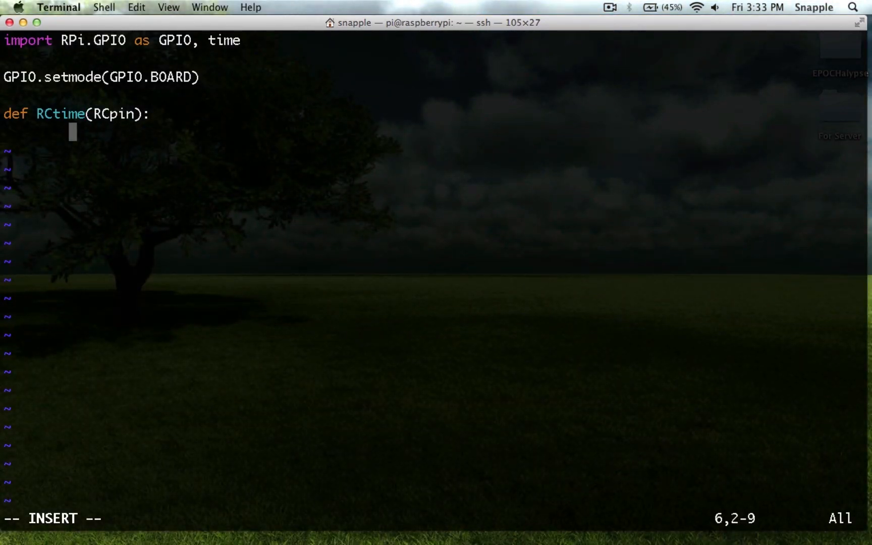
{"action": "type", "text": "reading"}
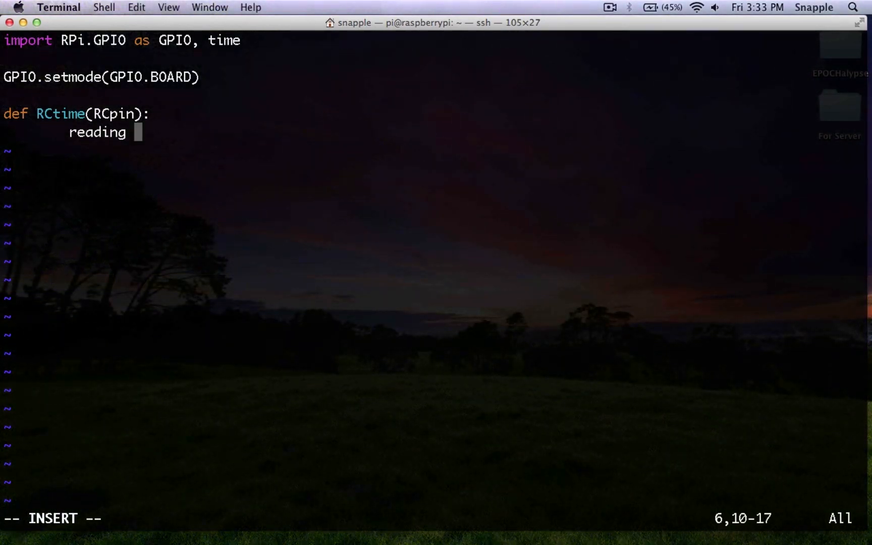
{"action": "type", "text": "= 0"}
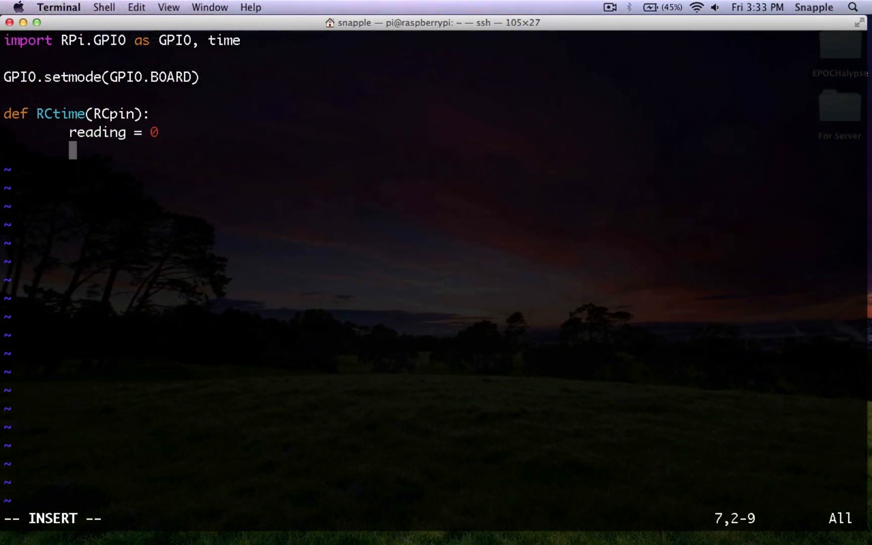
- Set RCpin as GPIO.OUT and drive it GPIO.LOW
{"action": "type", "text": "GPIO."}
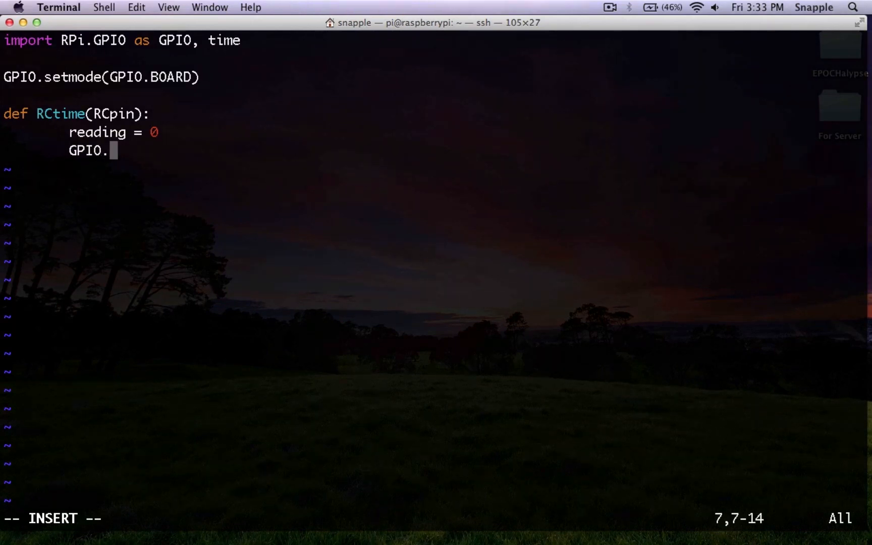
{"action": "type", "text": "setup(R"}
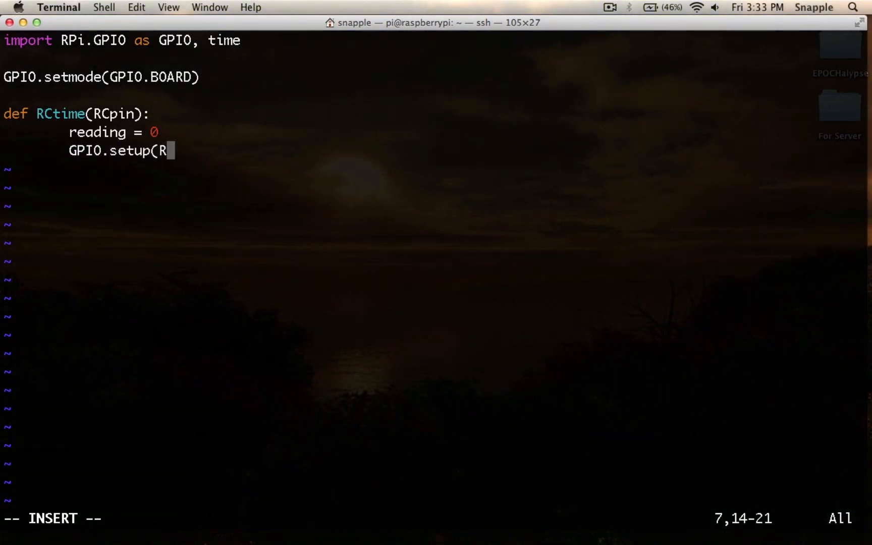
{"action": "type", "text": "Cpin,"}
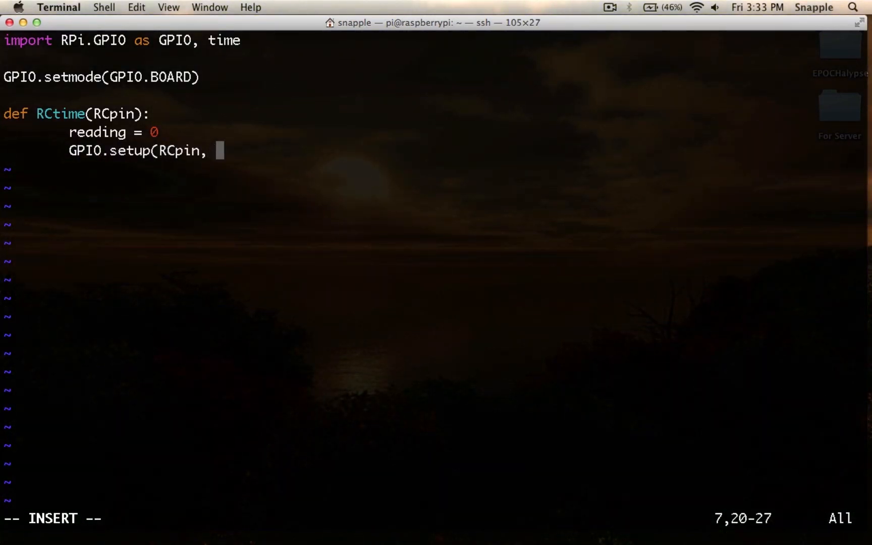
{"action": "type", "text": "GPIO.OUT"}
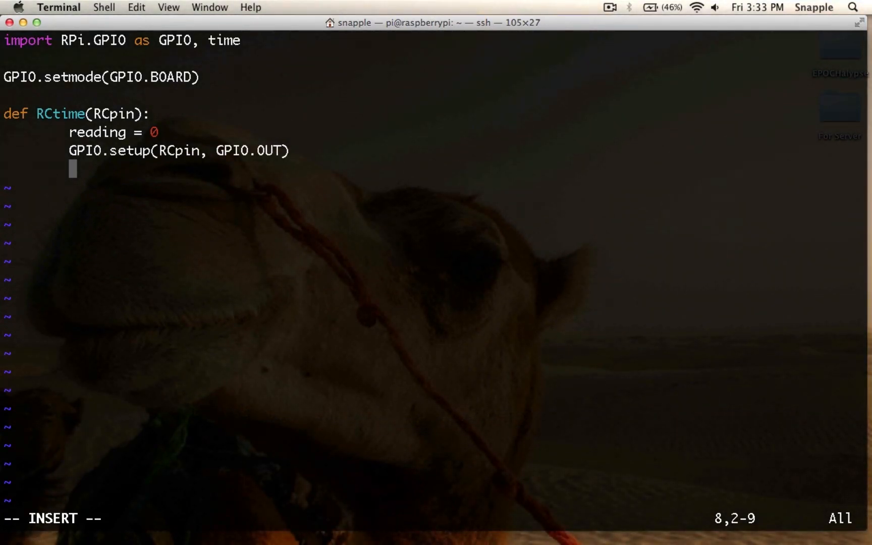
{"action": "type", "text": "GP"}
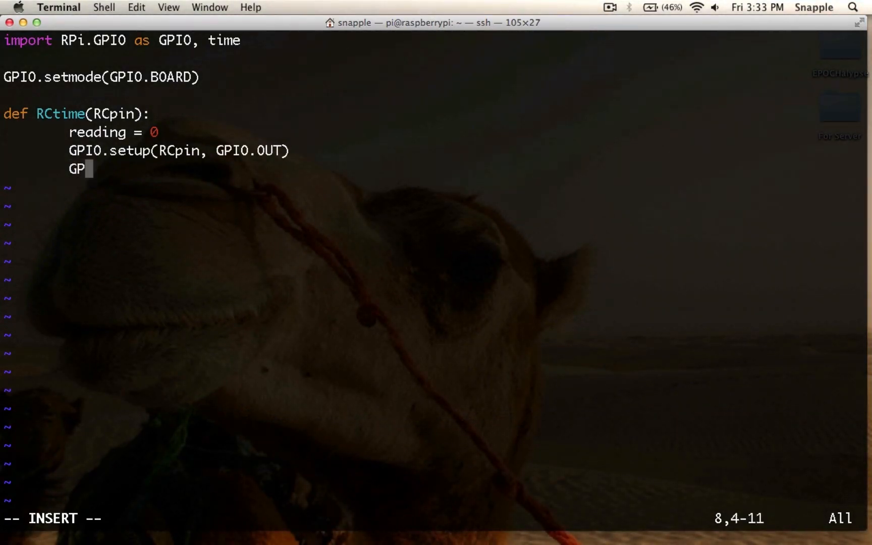
{"action": "type", "text": "IO.output("}
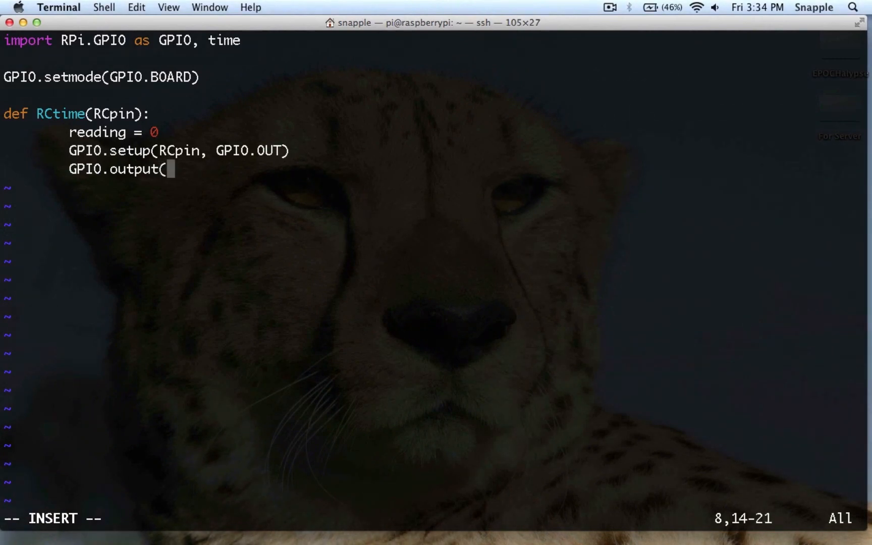
{"action": "type", "text": "RCpin,"}
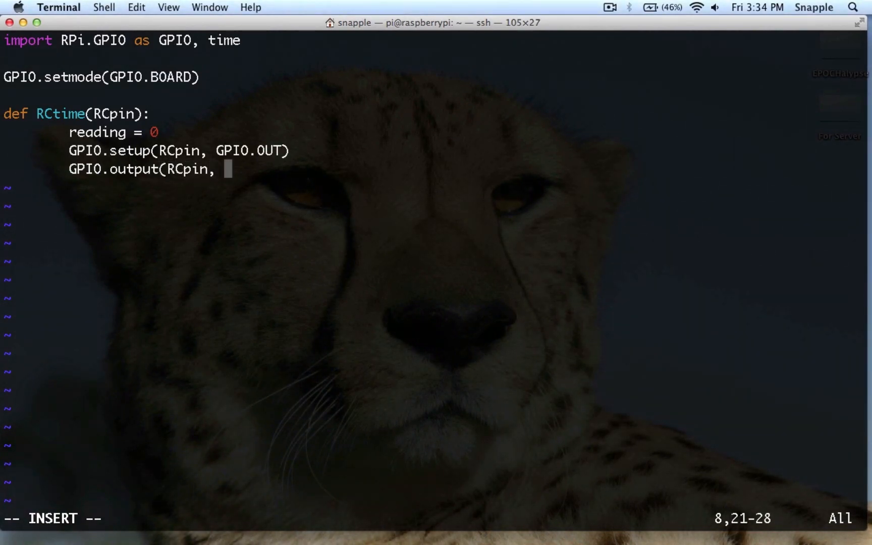
{"action": "type", "text": "GPIO.LOW"}
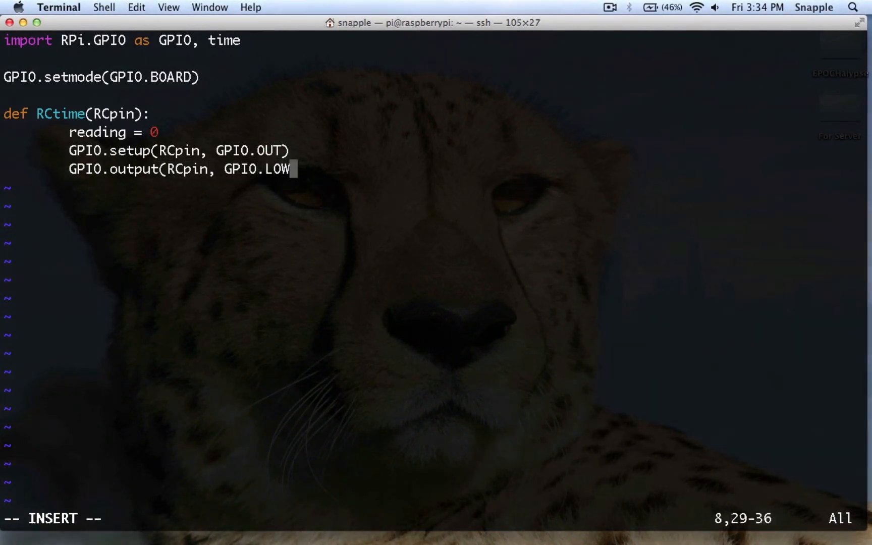
{"action": "key", "text": "enter"}
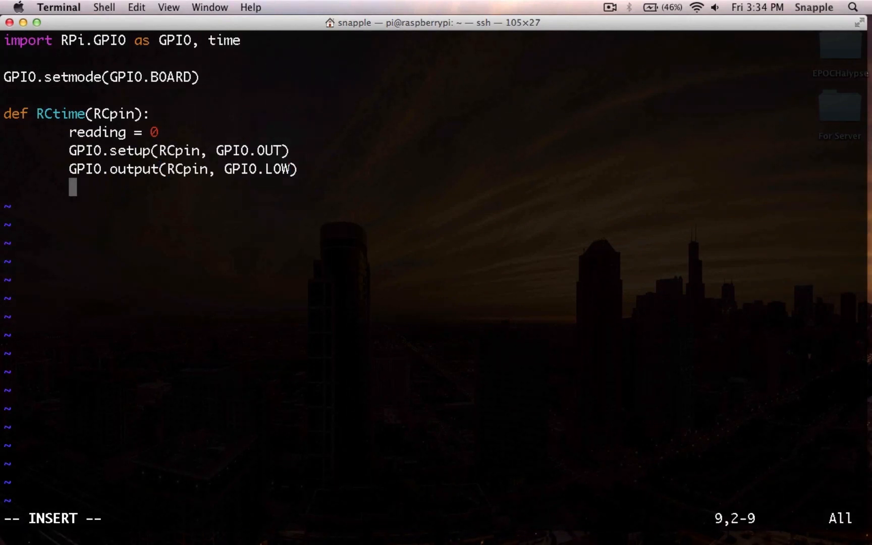
- Add time.sleep(0.1) and begin GPIO.setup(RCpin, GPIO.IN)
{"action": "type", "text": "time."}
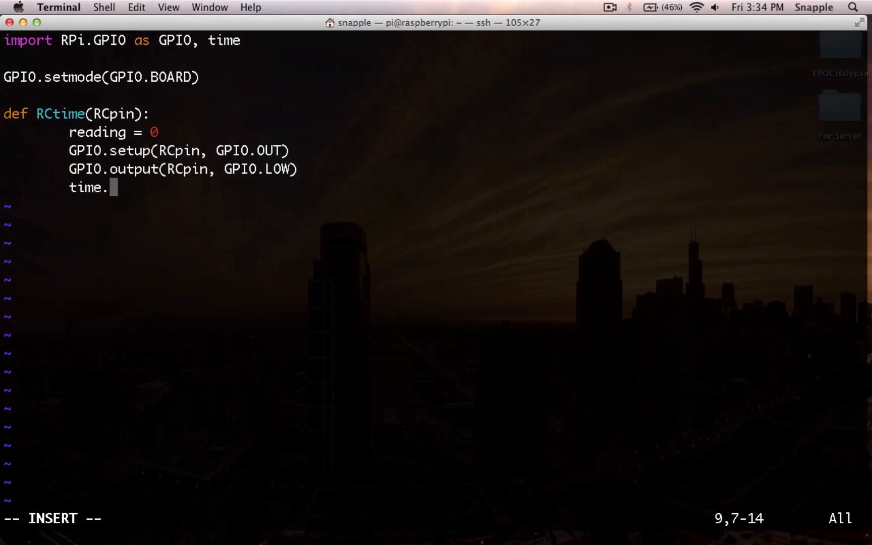
{"action": "type", "text": "sleep(0.1"}
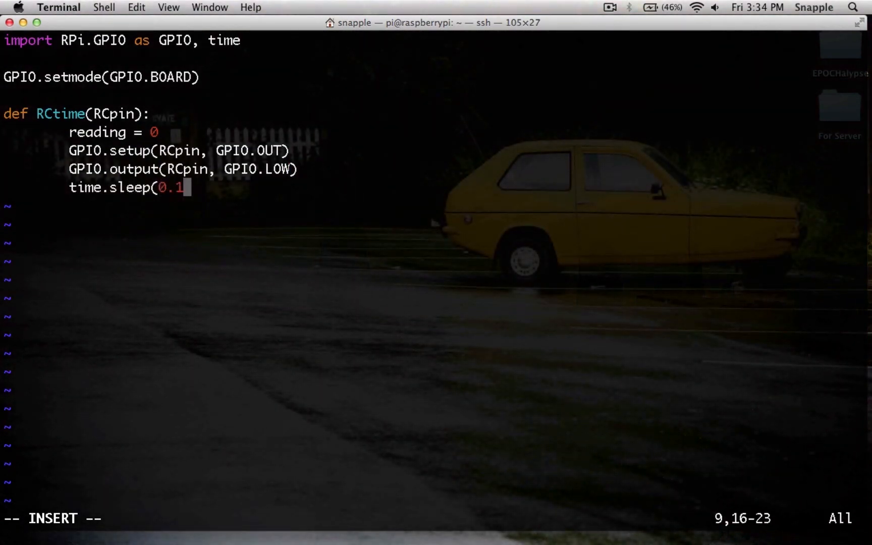
{"action": "type", "text": ")"}
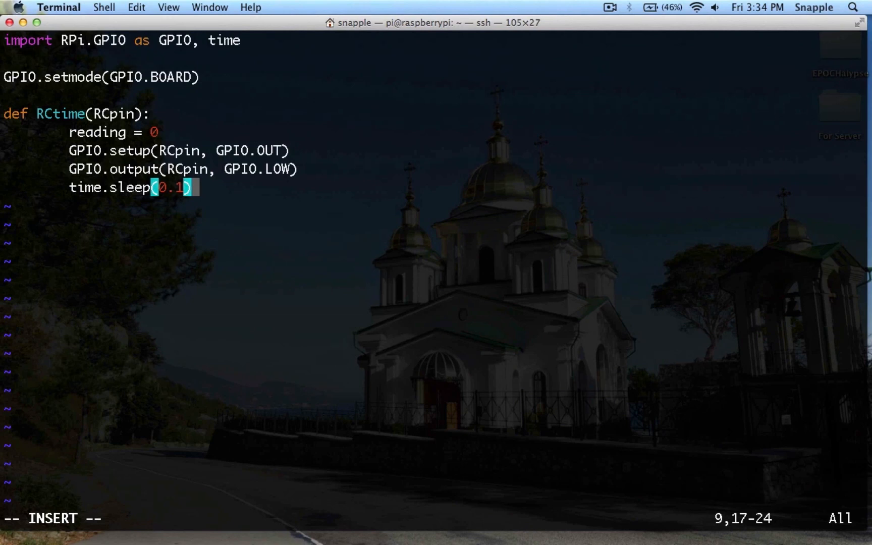
{"action": "type", "text": "G"}
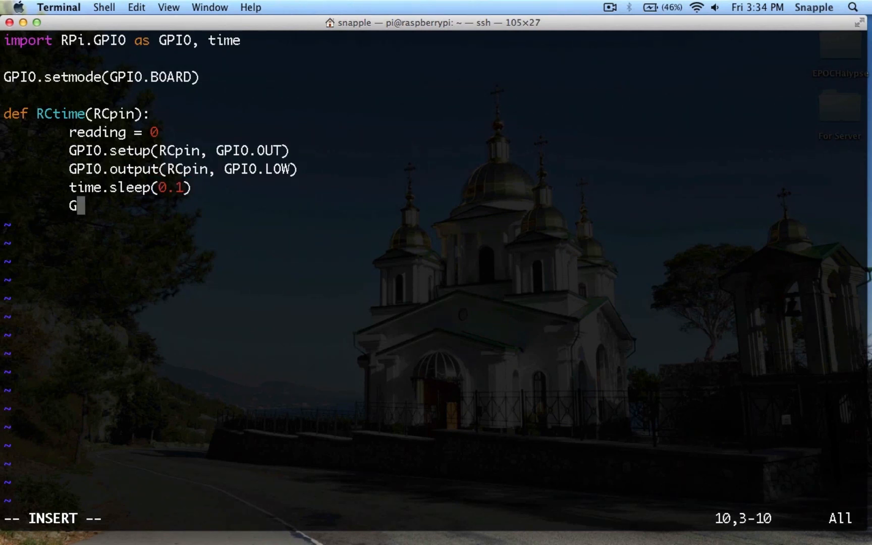
{"action": "type", "text": "PIO.se"}
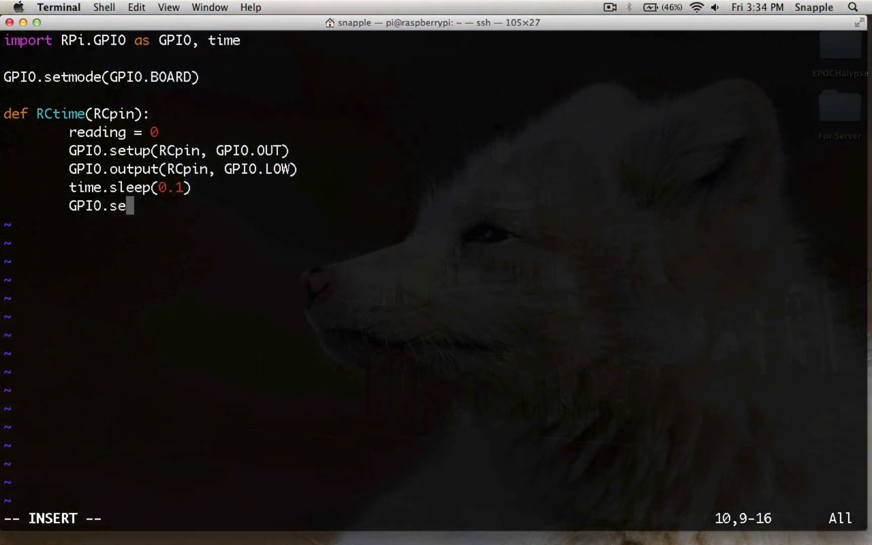
{"action": "type", "text": "tup(RC"}
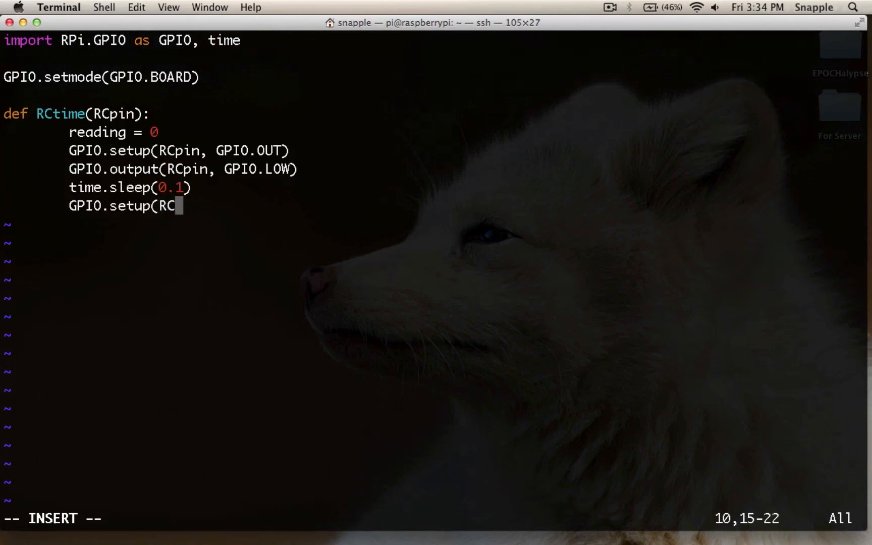
{"action": "type", "text": "pin,"}
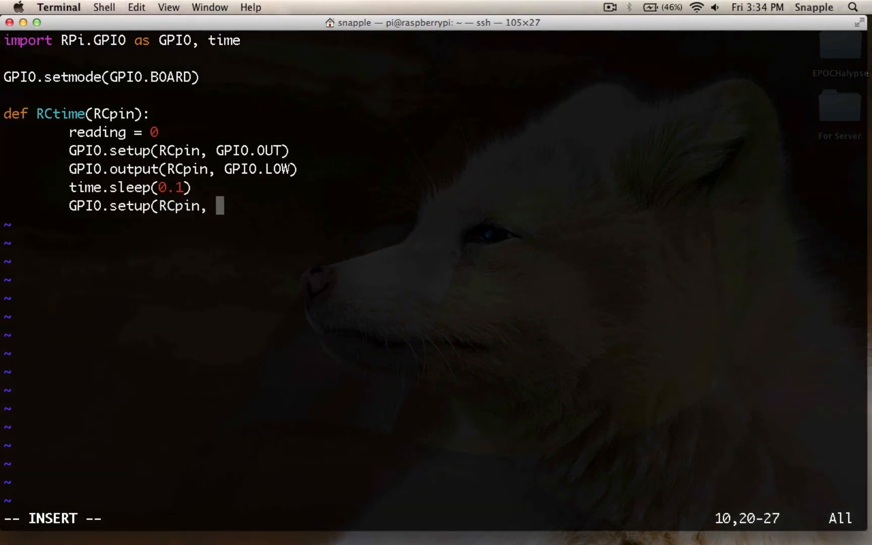
{"action": "type", "text": "GPIO.I"}
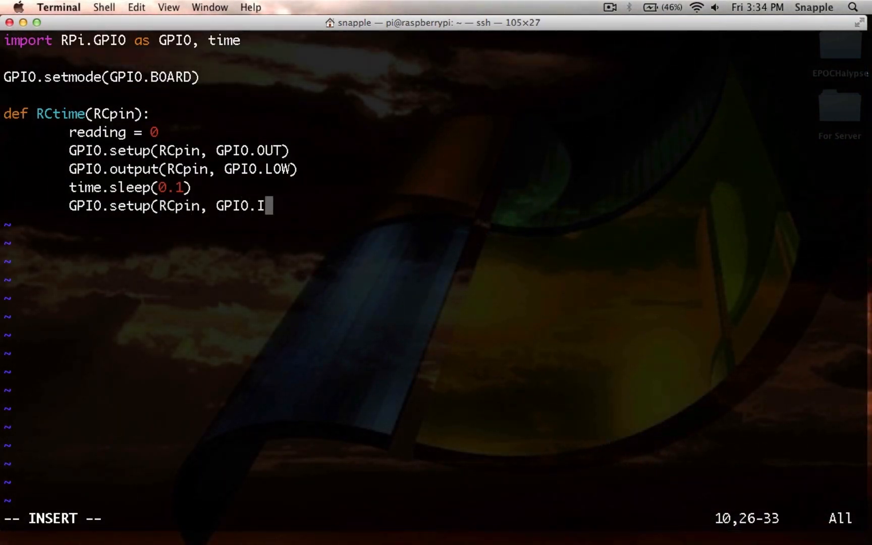
- Finish GPIO.IN setup and add 'while(GPIO.input(RCpin) == GPIO.LOW):'
{"action": "type", "text": "N)"}
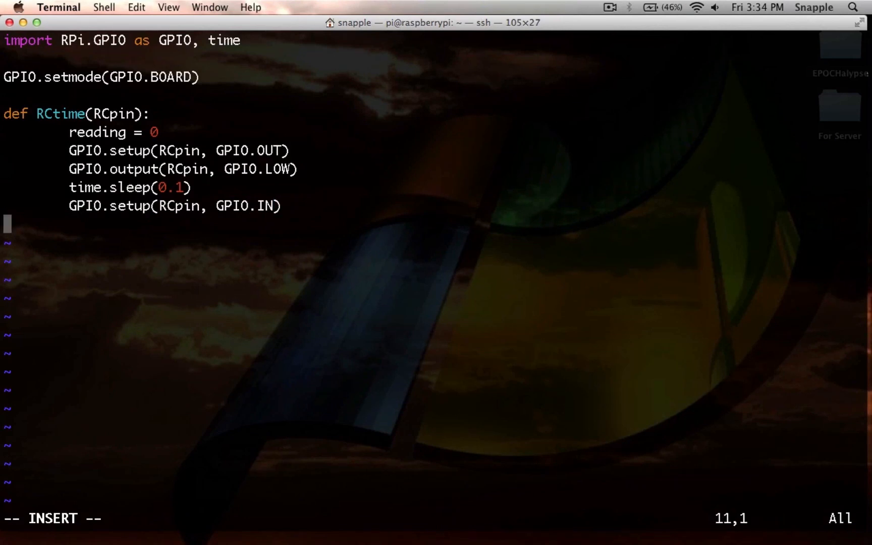
{"action": "type", "text": "while("}
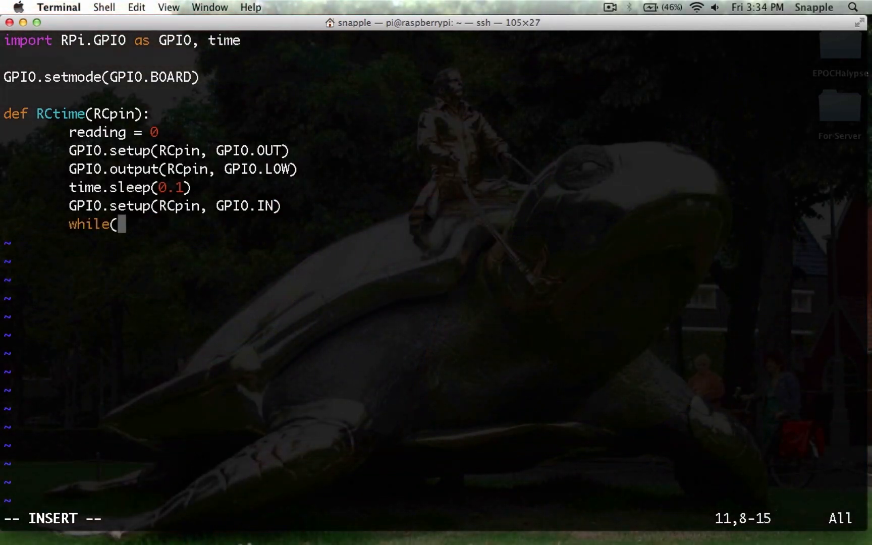
{"action": "type", "text": "GPIO.in"}
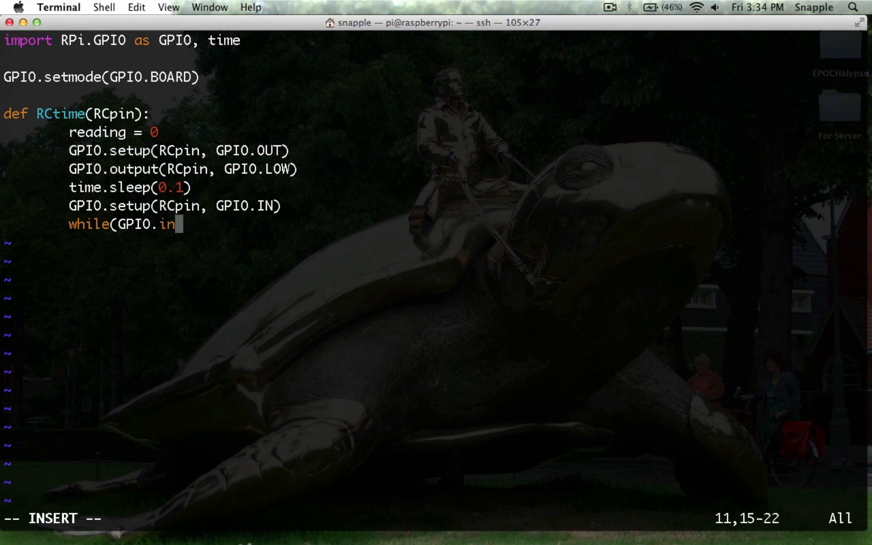
{"action": "type", "text": "put(RC"}
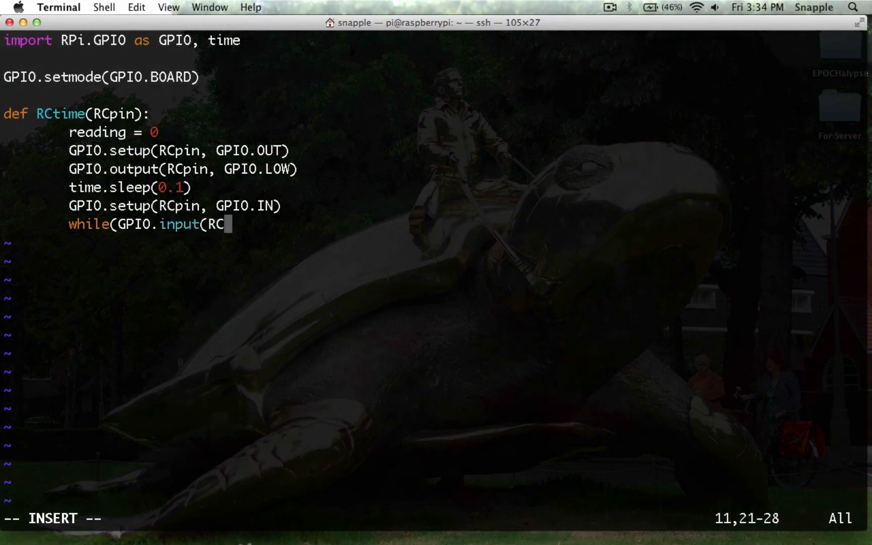
{"action": "type", "text": "pin) ="}
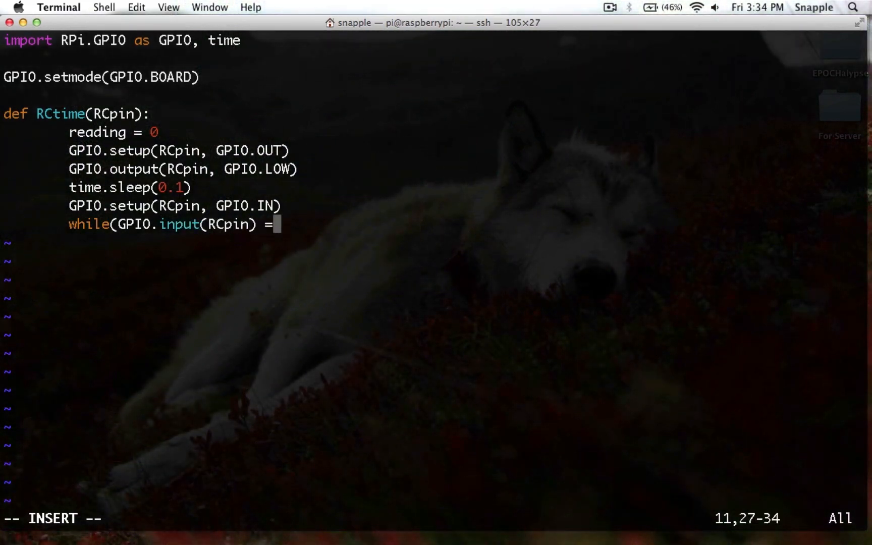
{"action": "type", "text": "= GPIO."}
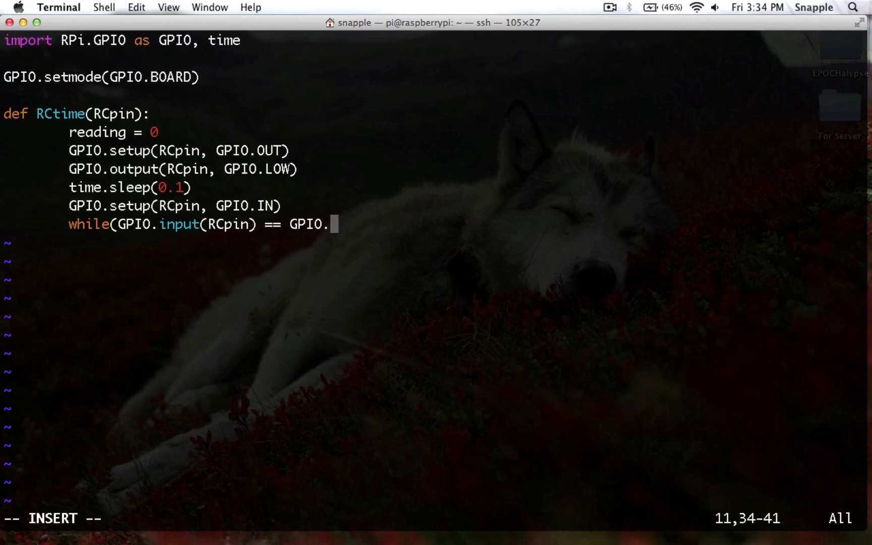
{"action": "type", "text": "LOW):"}
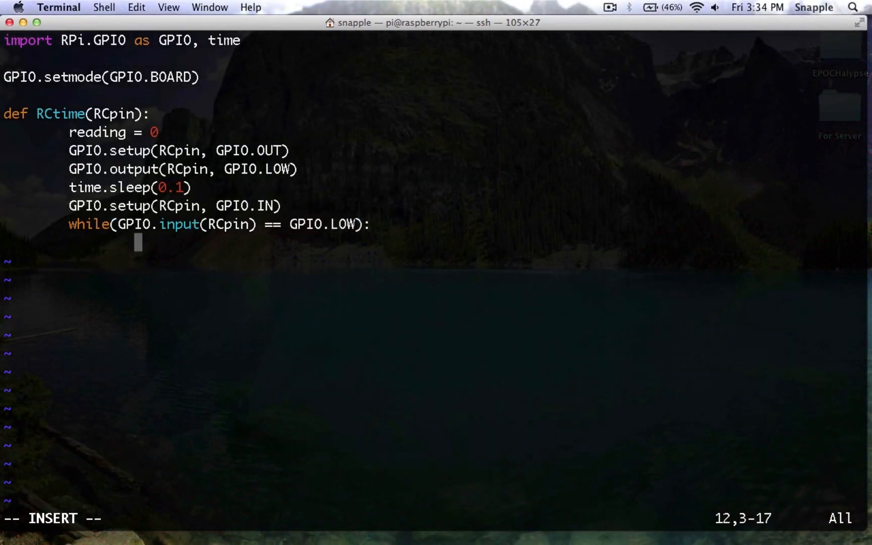
- Increment 'reading += 1' inside the loop and return reading
{"action": "type", "text": "reda"}
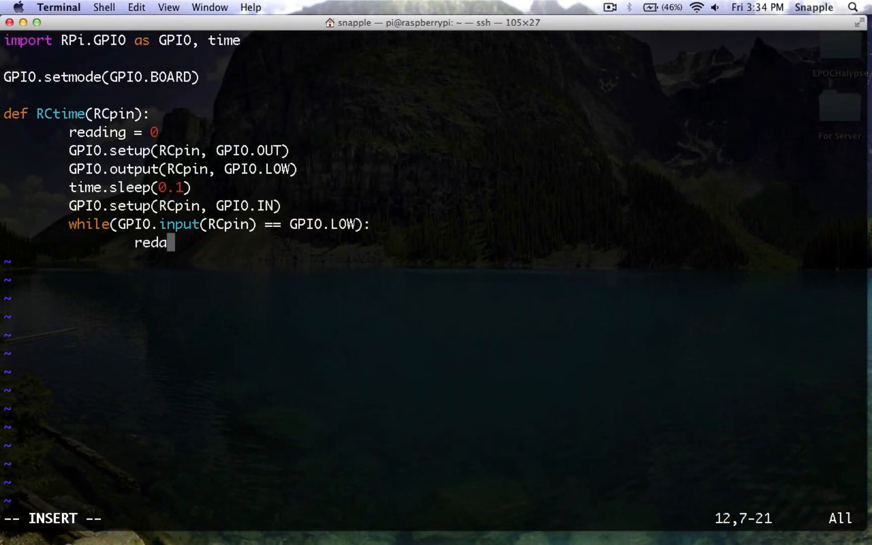
{"action": "type", "text": "reading +="}
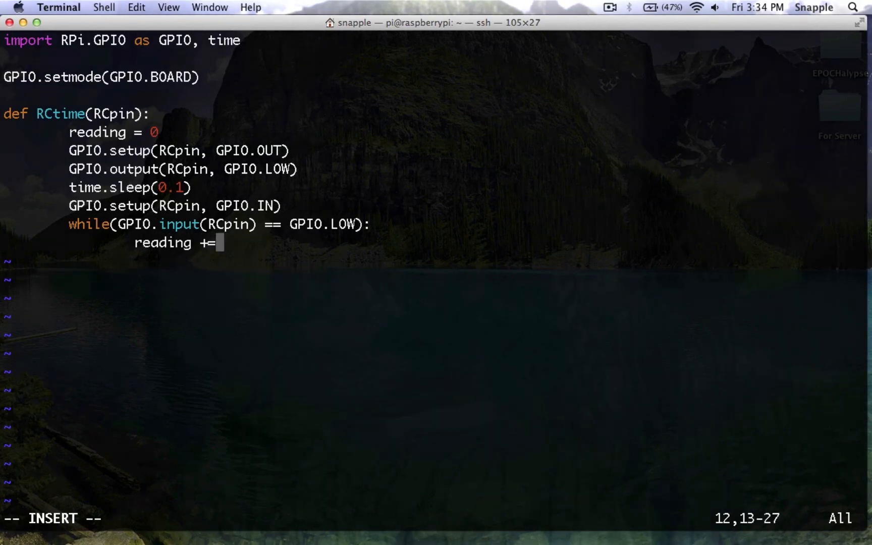
{"action": "type", "text": "1"}
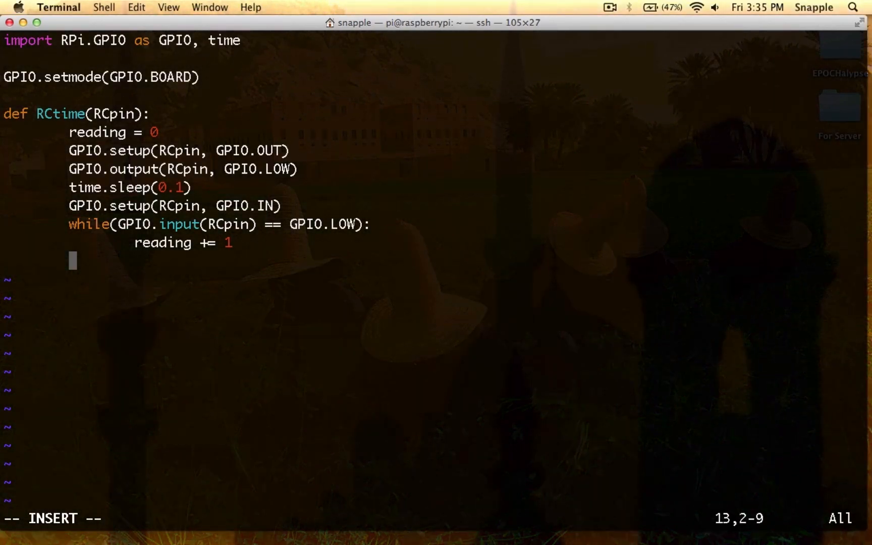
{"action": "type", "text": "return"}
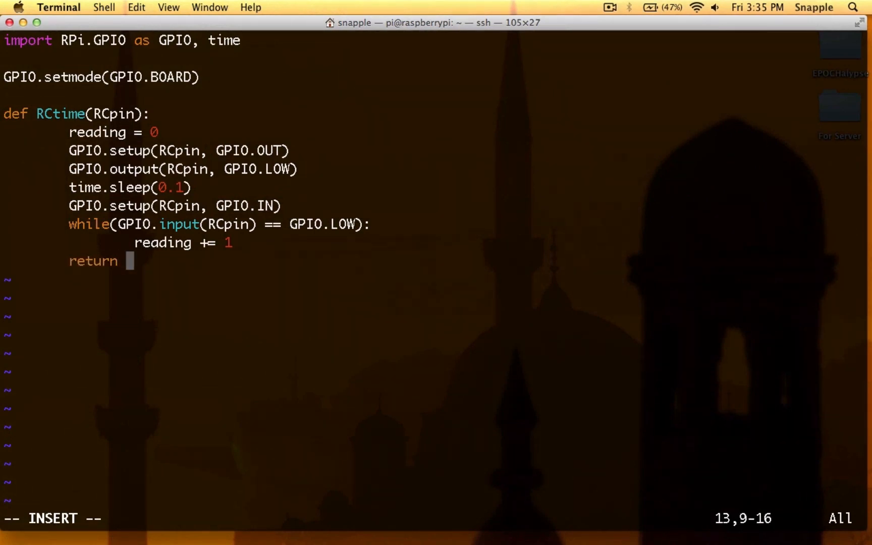
{"action": "type", "text": "reading"}
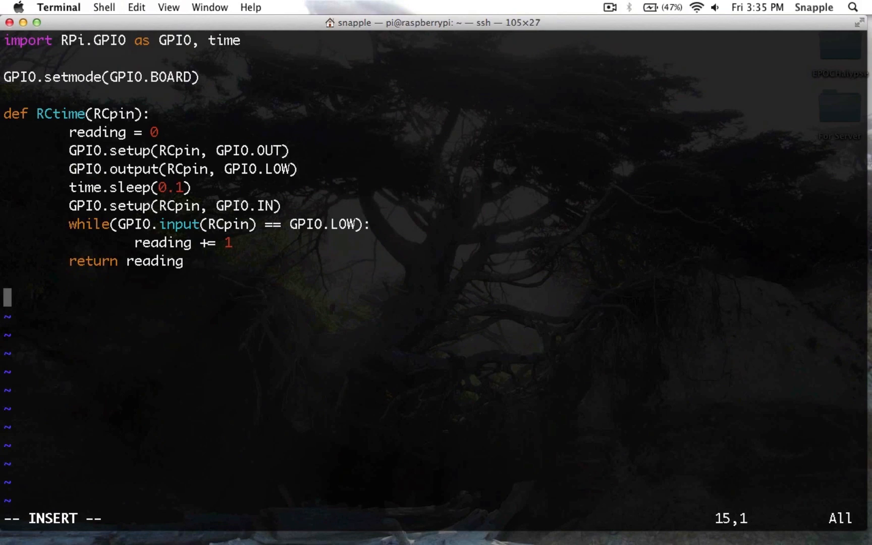
- Add 'while 1:' with 'print RCtime(22)' as the main loop
{"action": "type", "text": "while 1:"}
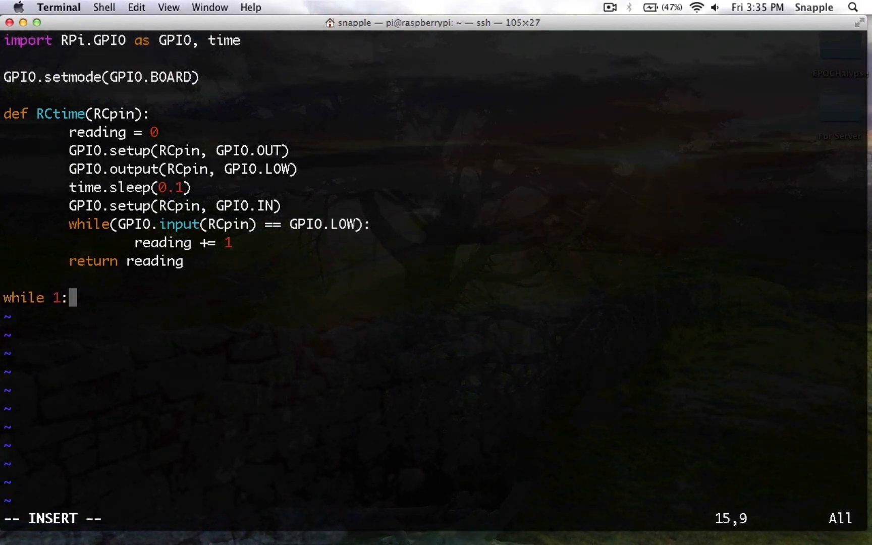
{"action": "type", "text": "print RC"}
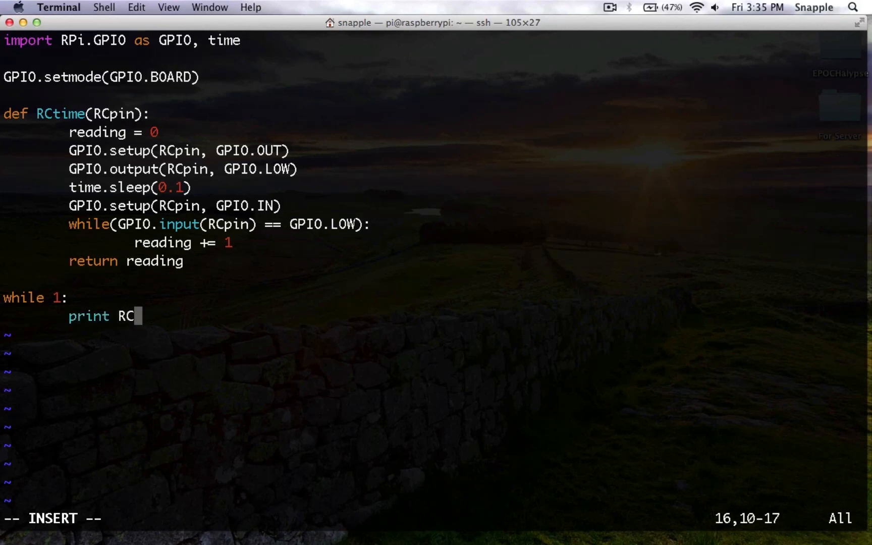
{"action": "type", "text": "time(22"}
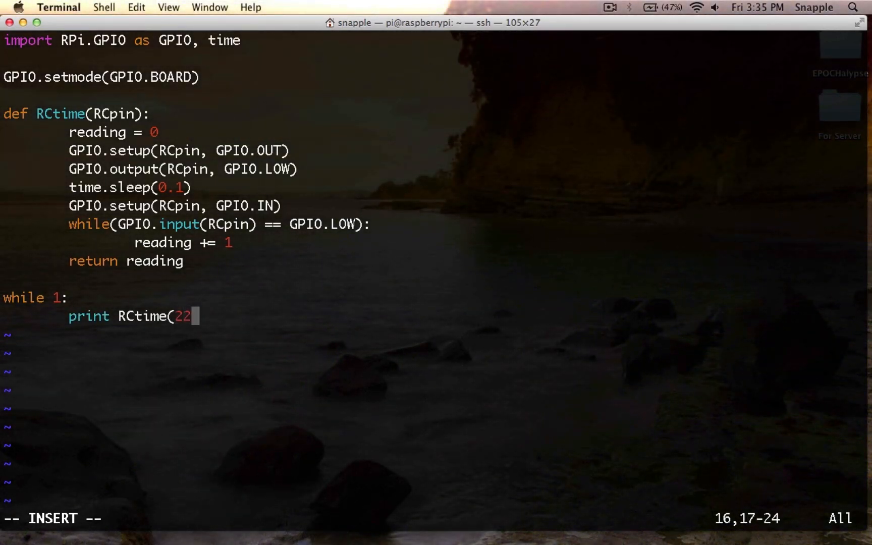
{"action": "type", "text": ")"}
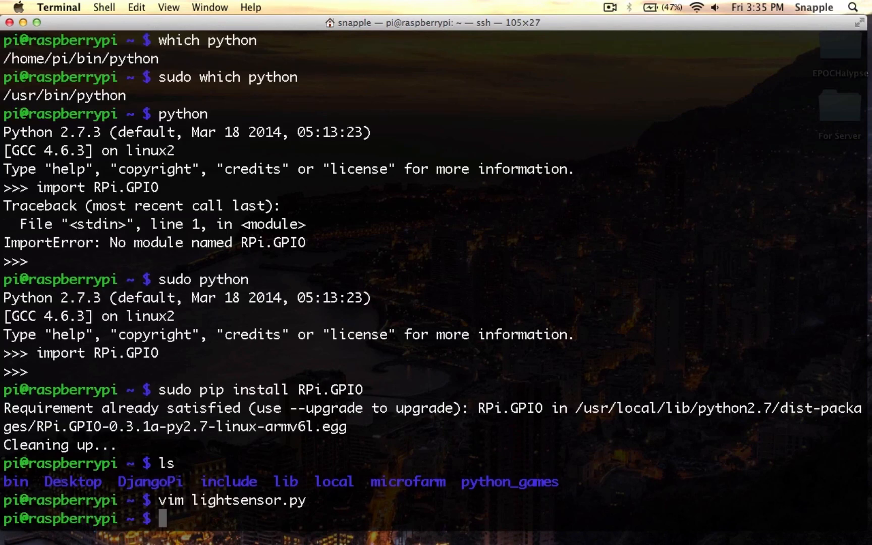
- Run 'chmod +x lightsensor.py', then enter 'sudo python lightsensor.py'
{"action": "type", "text": "chmod +"}
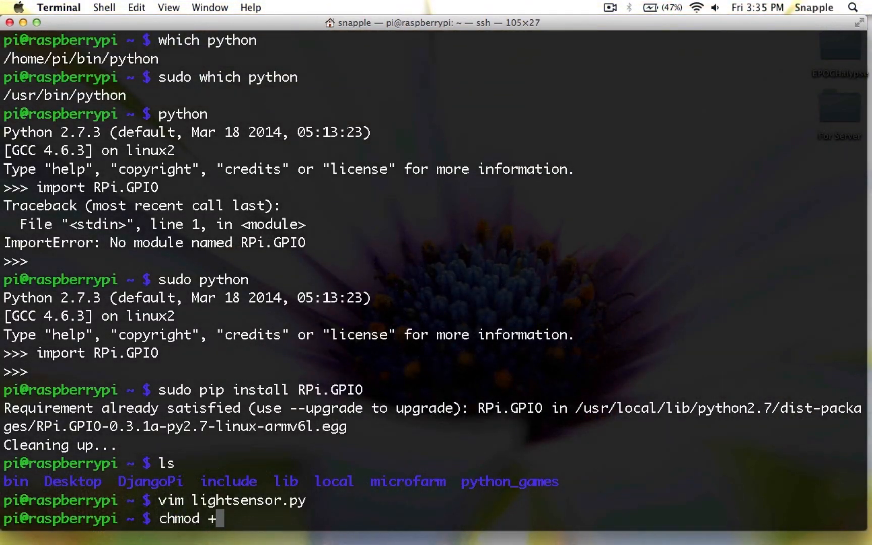
{"action": "type", "text": "x lightsensor.py"}
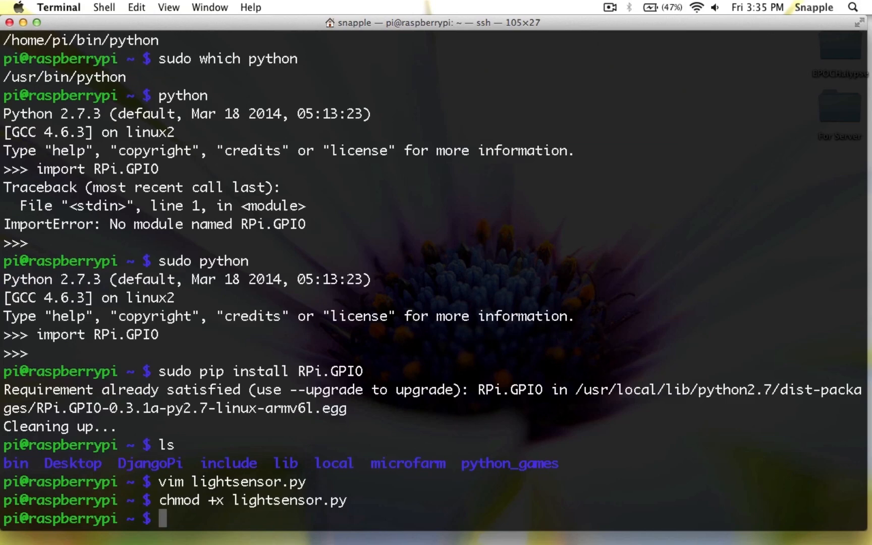
{"action": "type", "text": "sudo pyt"}
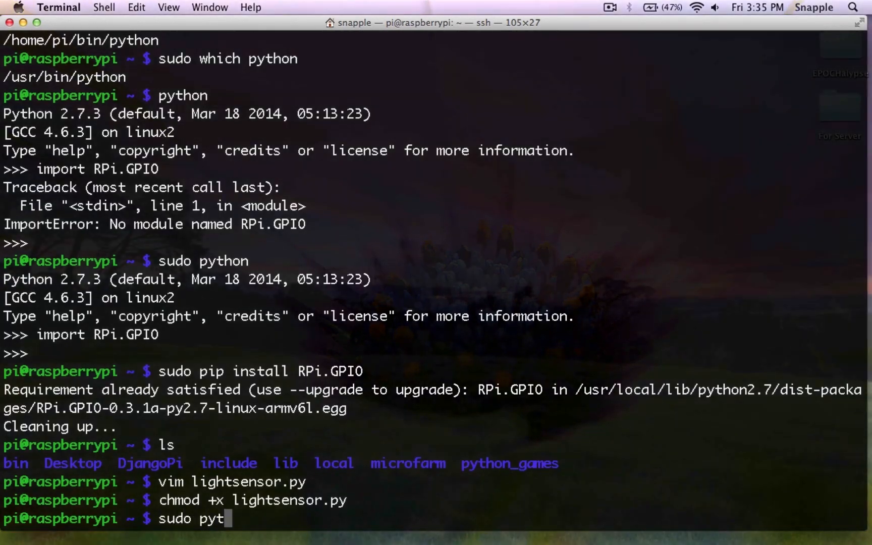
{"action": "type", "text": "hon lightsensor.py"}
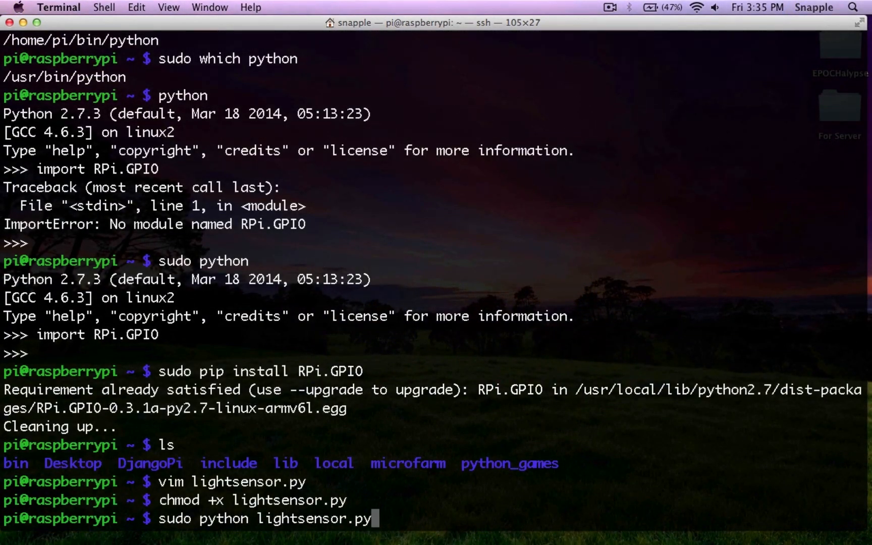